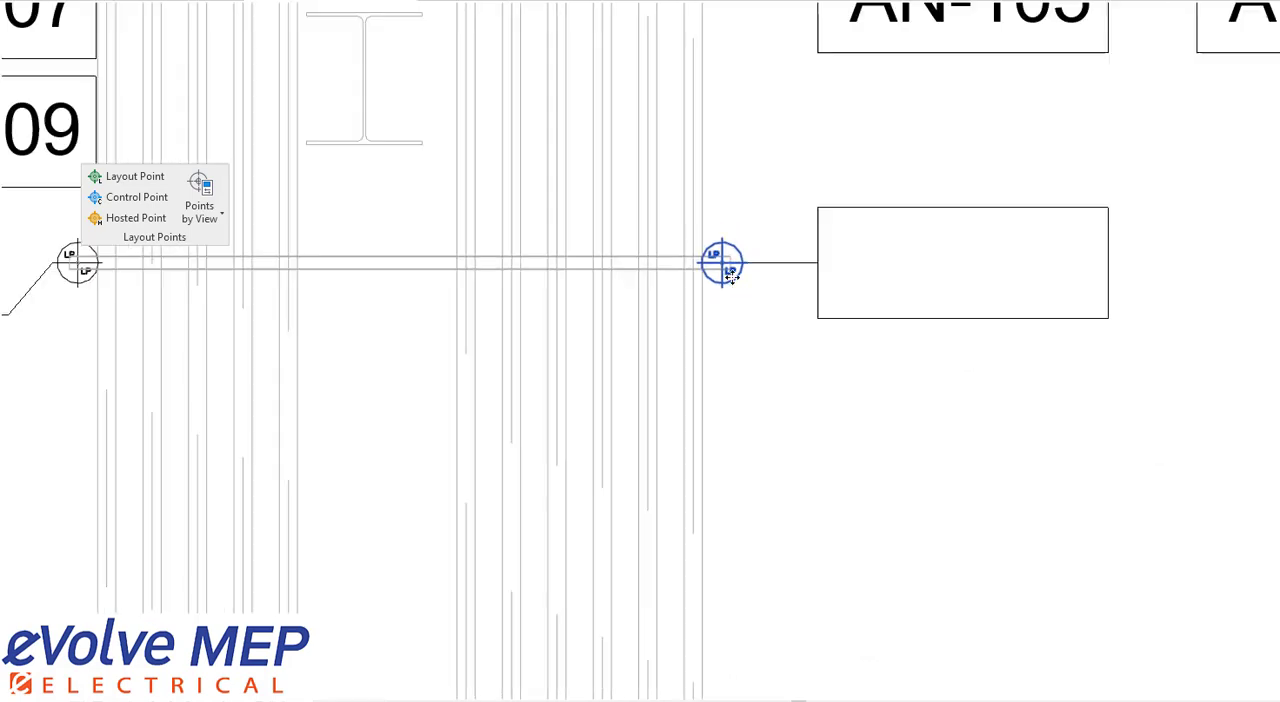
- Start a new layout point placement numbering from AN-111 with description 'Layout Point'
click(134, 176)
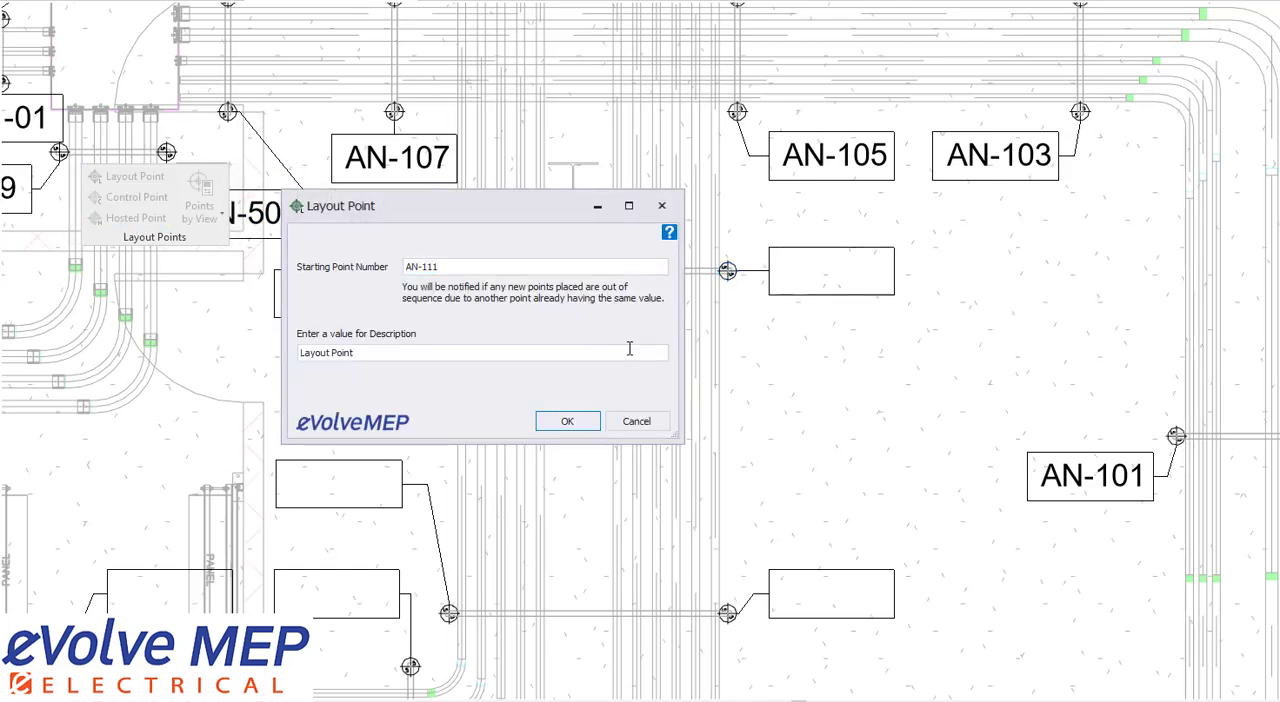
- Confirm the AN-111 starting number and 'Layout Point' description in the Layout Point dialog
click(567, 420)
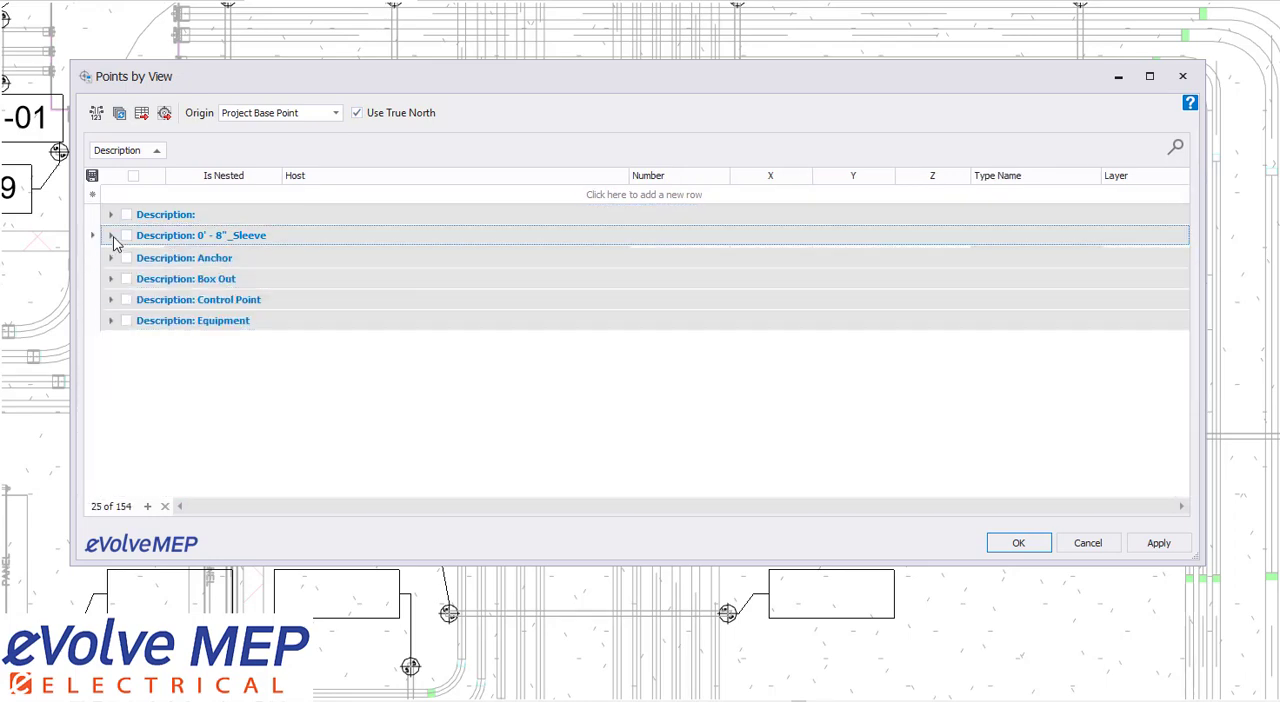
- Auto-number the blank-description group's points starting at AN-111
click(110, 235)
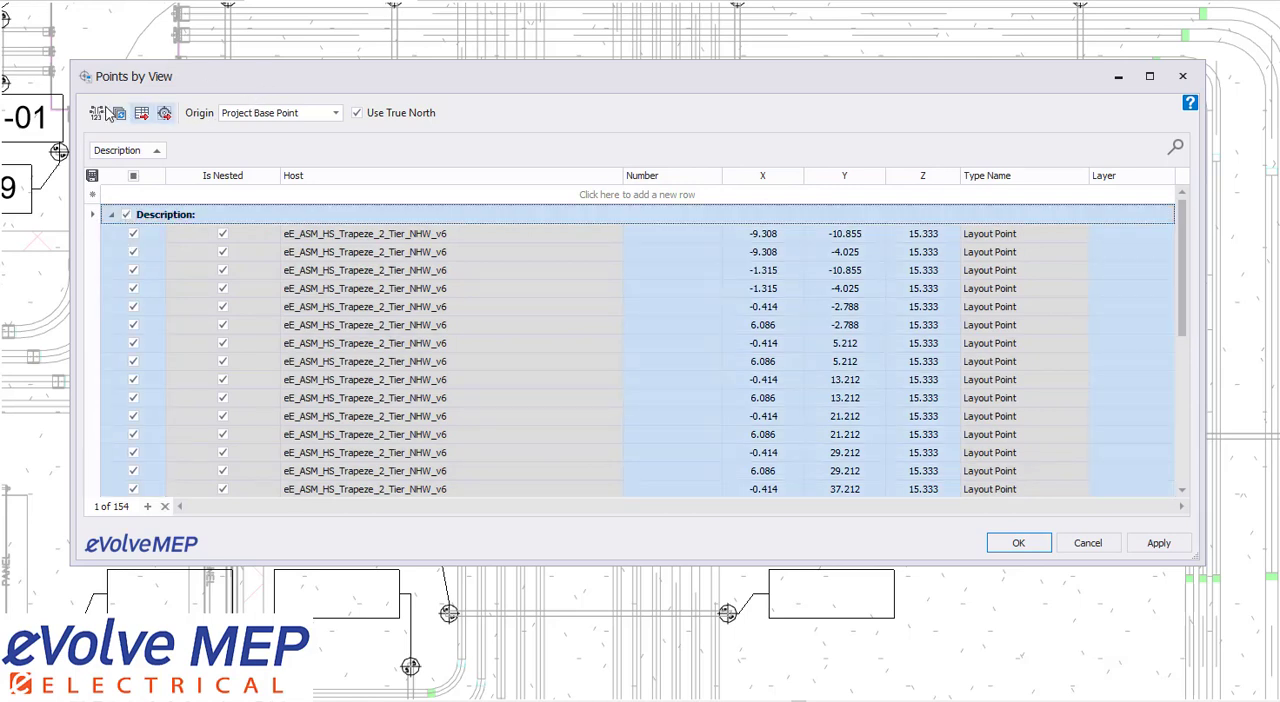
click(97, 112)
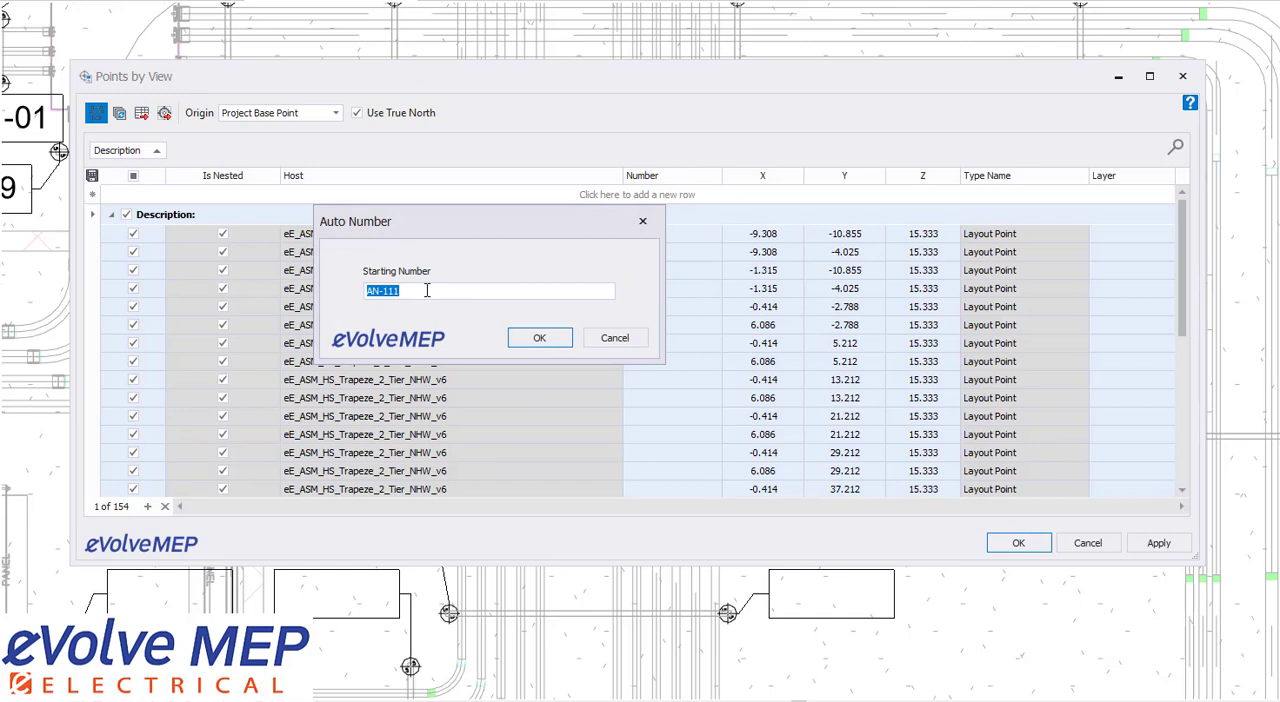
click(539, 337)
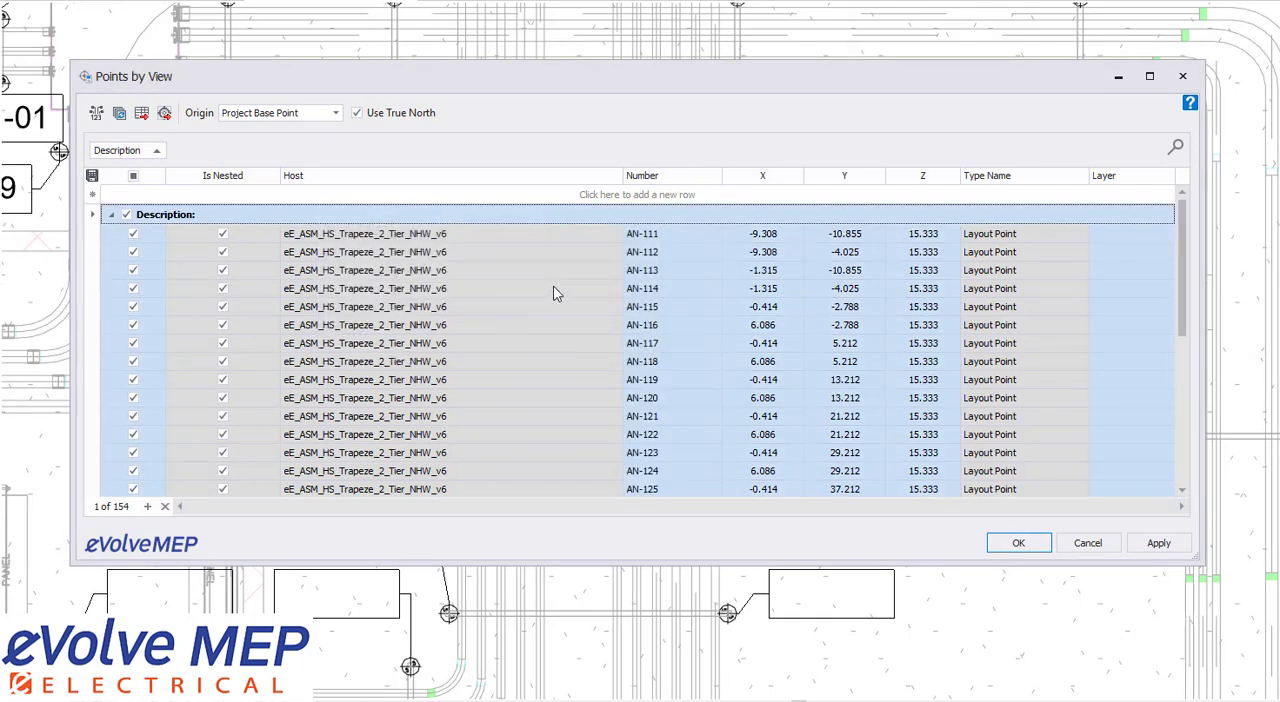
mouse_move(687, 246)
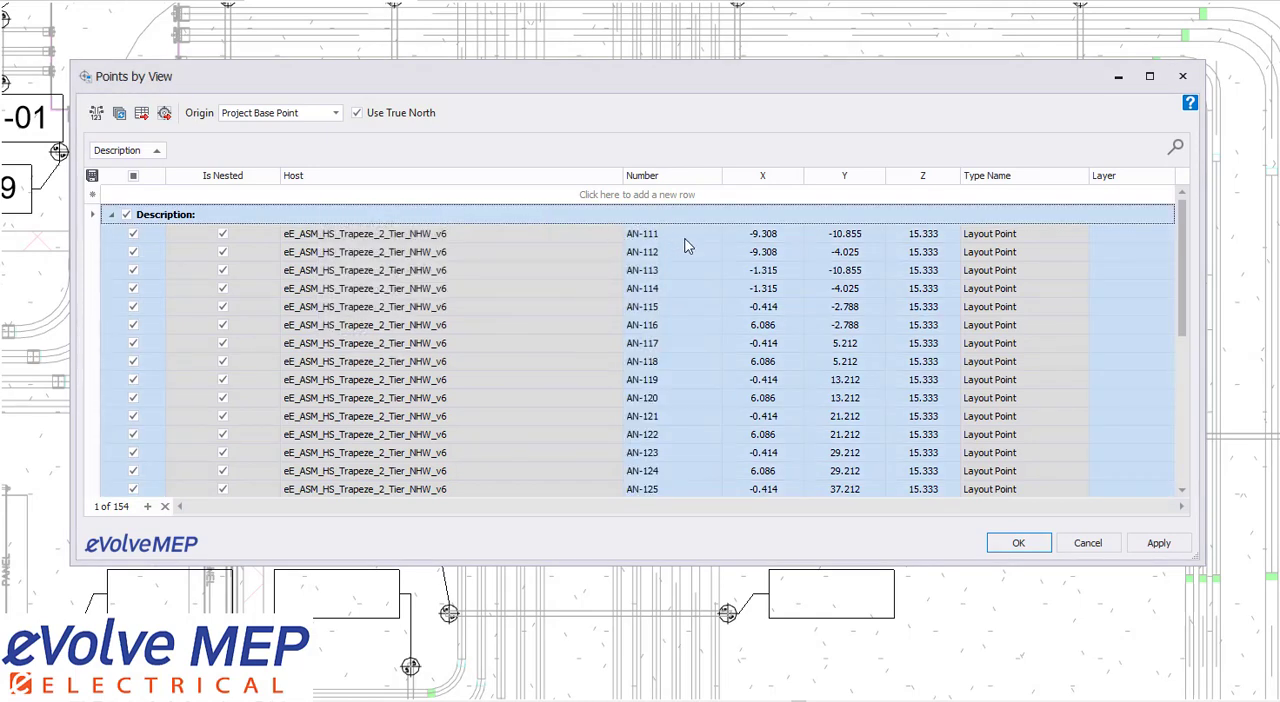
mouse_move(263, 200)
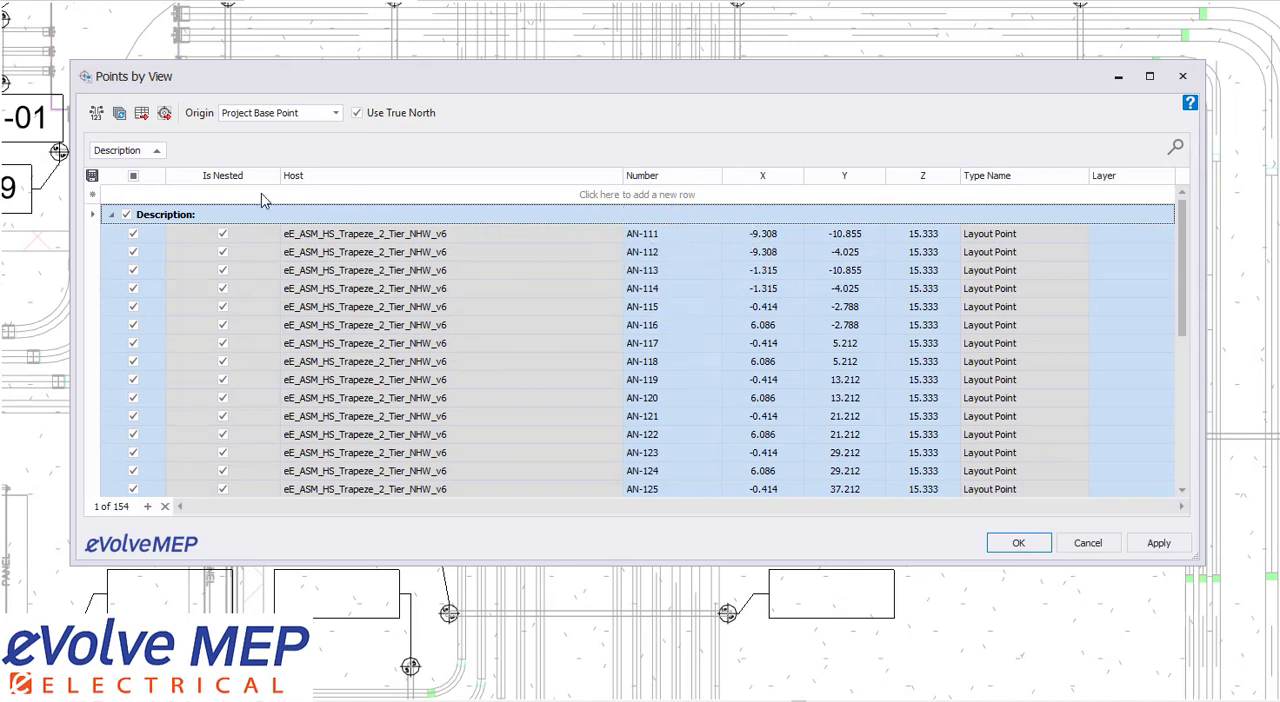
- Bulk update the selected points' Description field to 'Anchor'
click(119, 112)
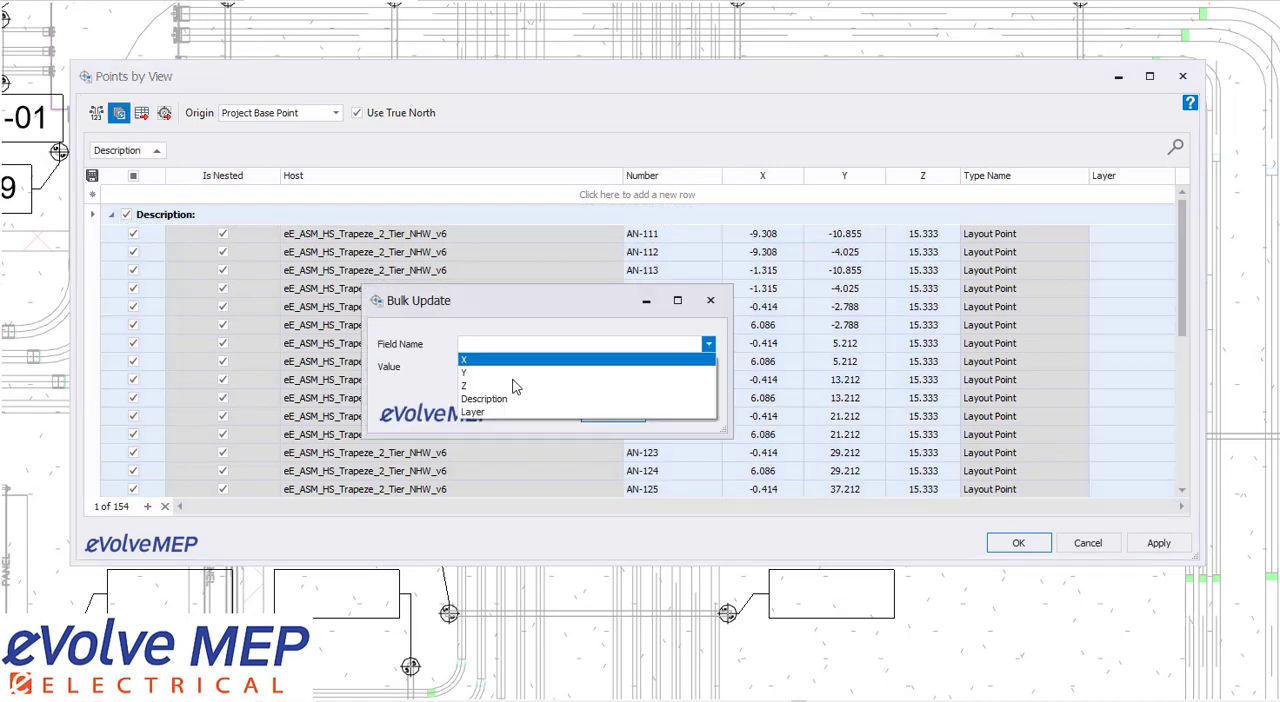
click(484, 399)
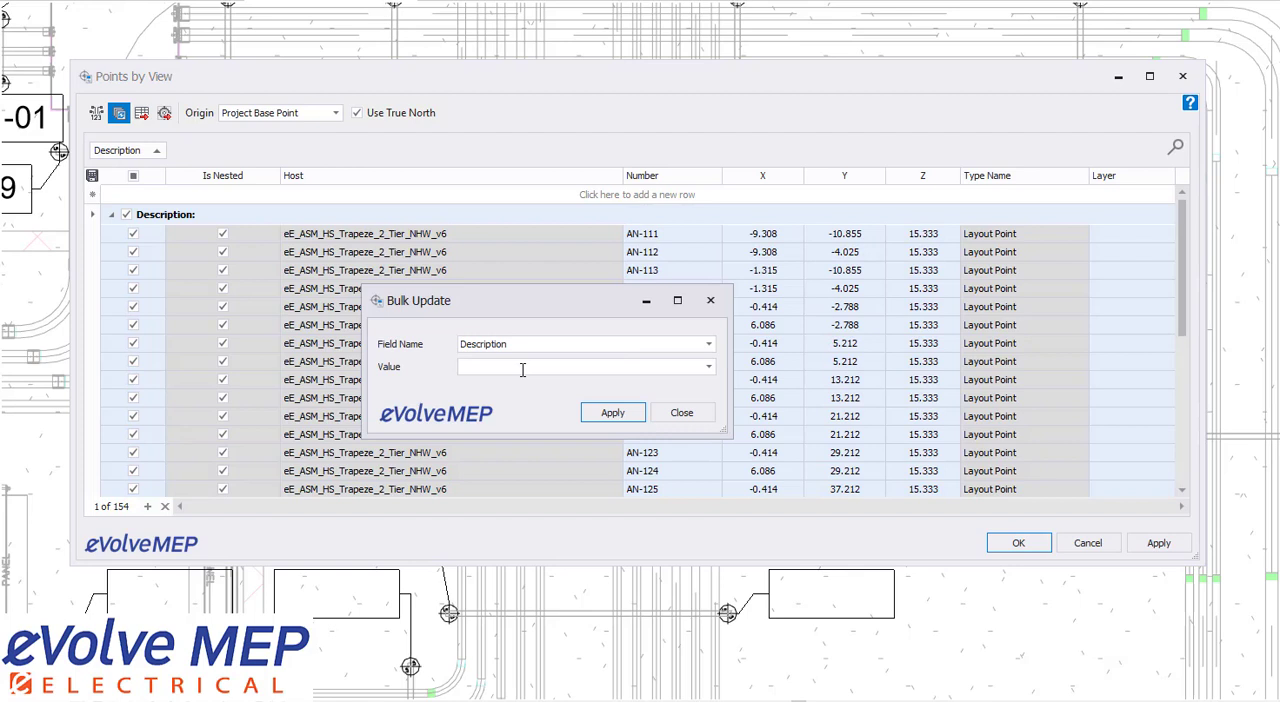
text(Anchor)
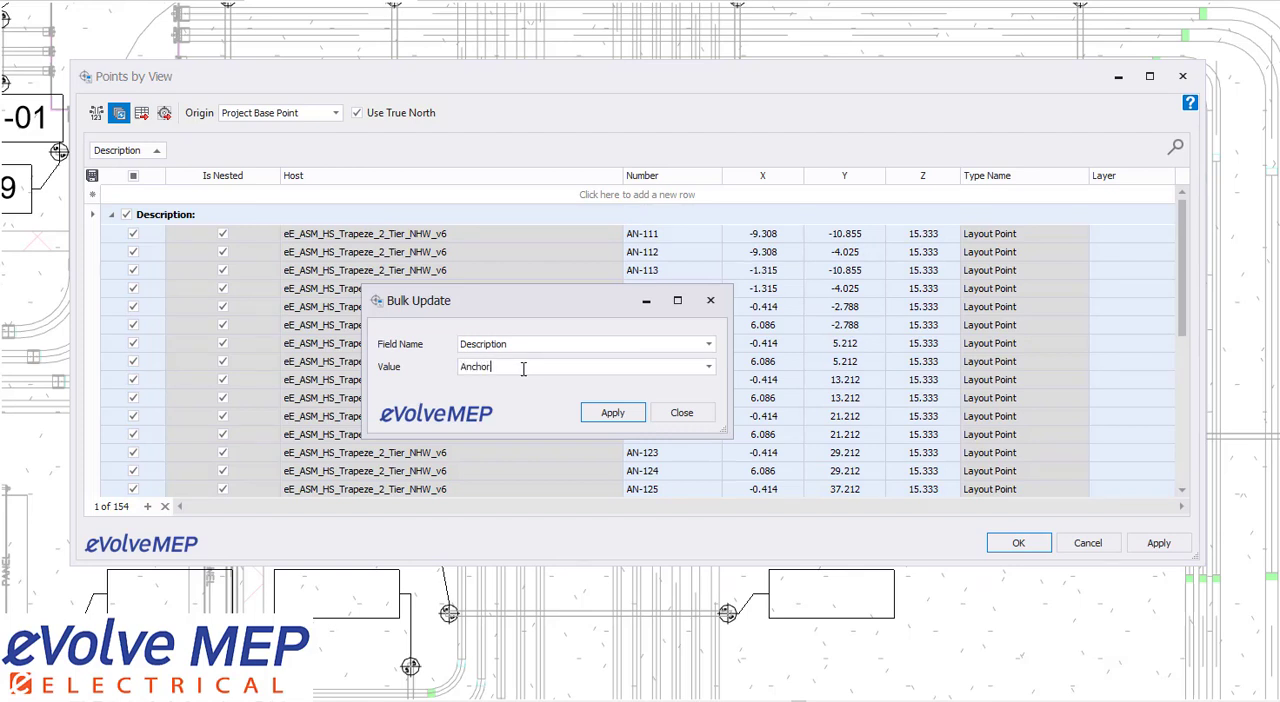
click(612, 412)
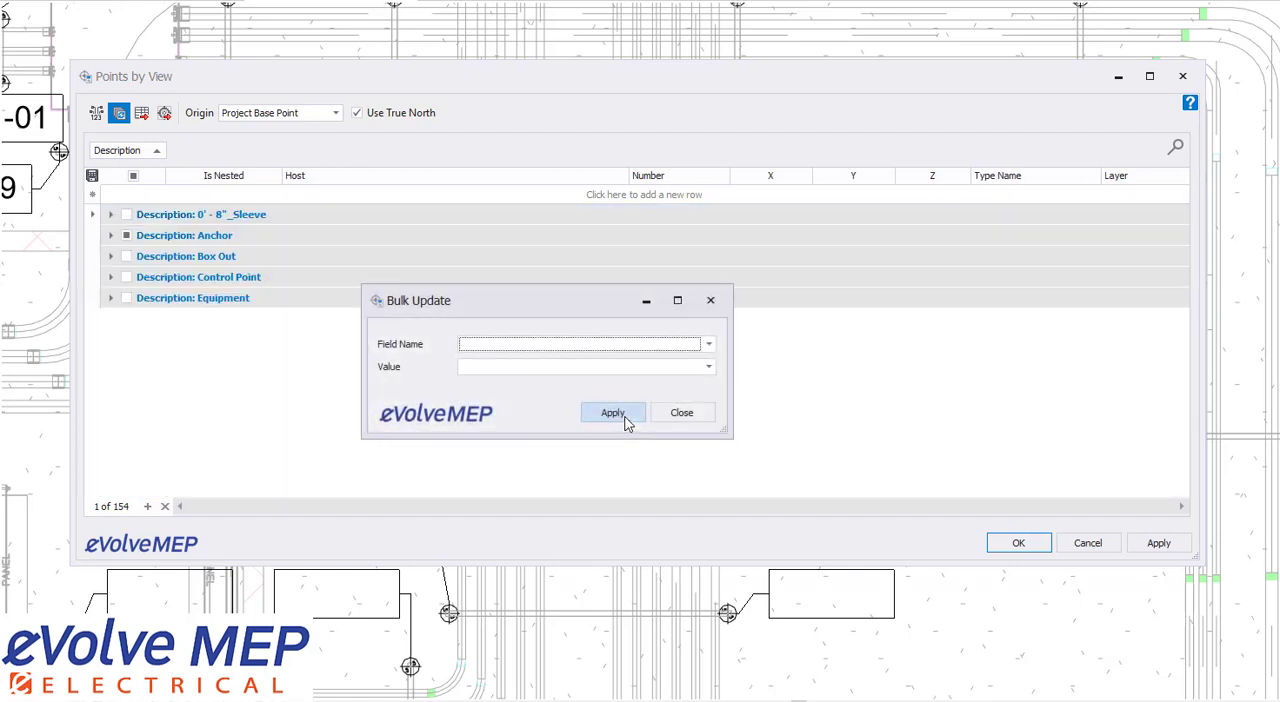
click(681, 412)
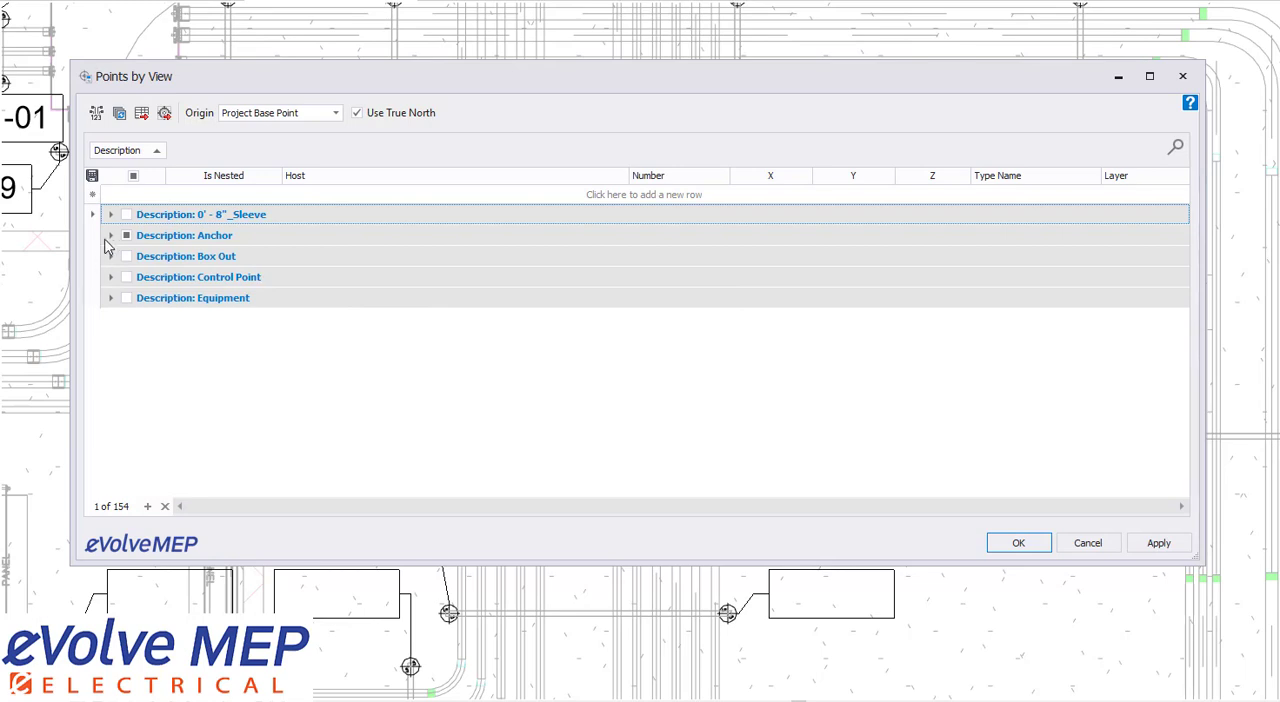
- Review the Anchor group's points, then accept changes and close Points by View
click(110, 235)
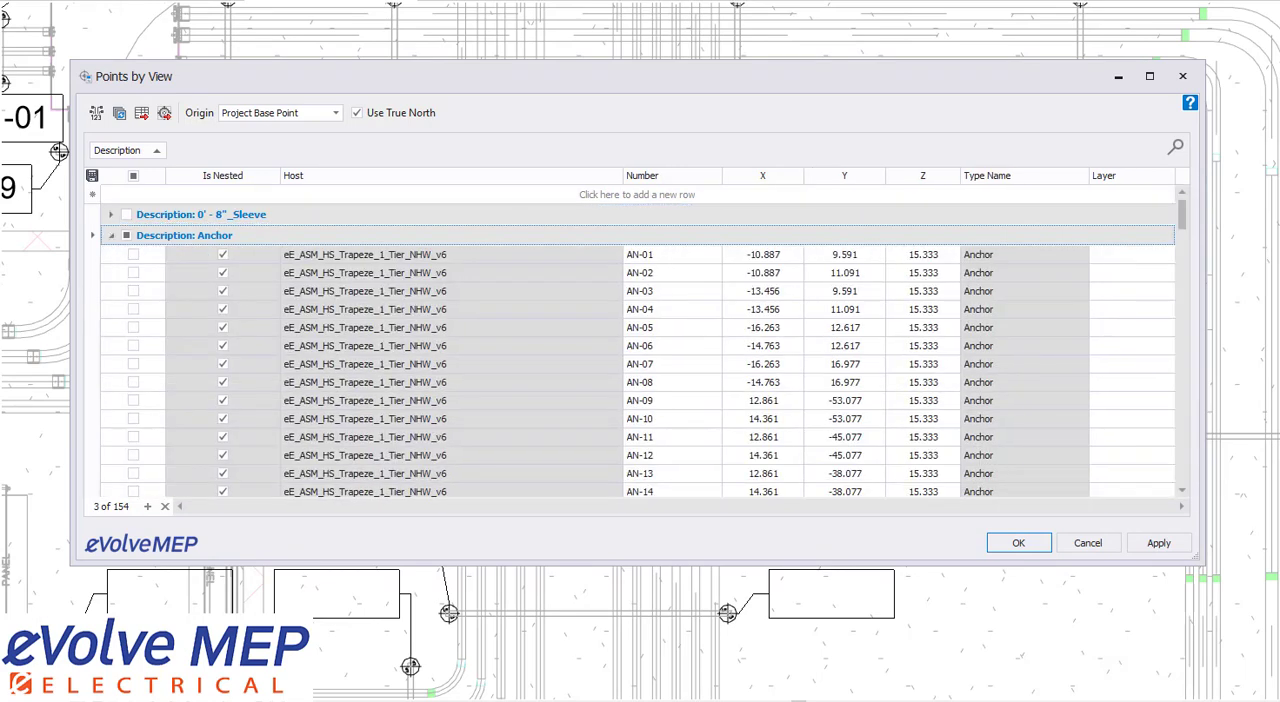
scroll(down, 3)
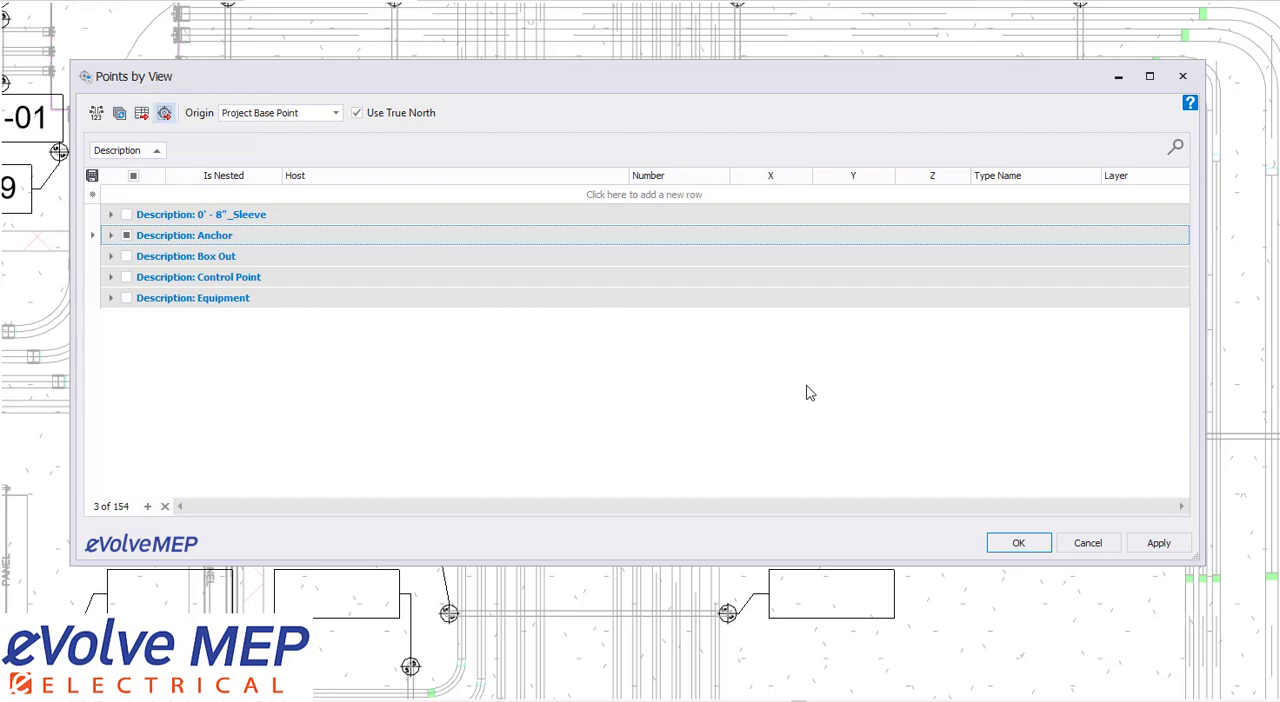
click(1018, 542)
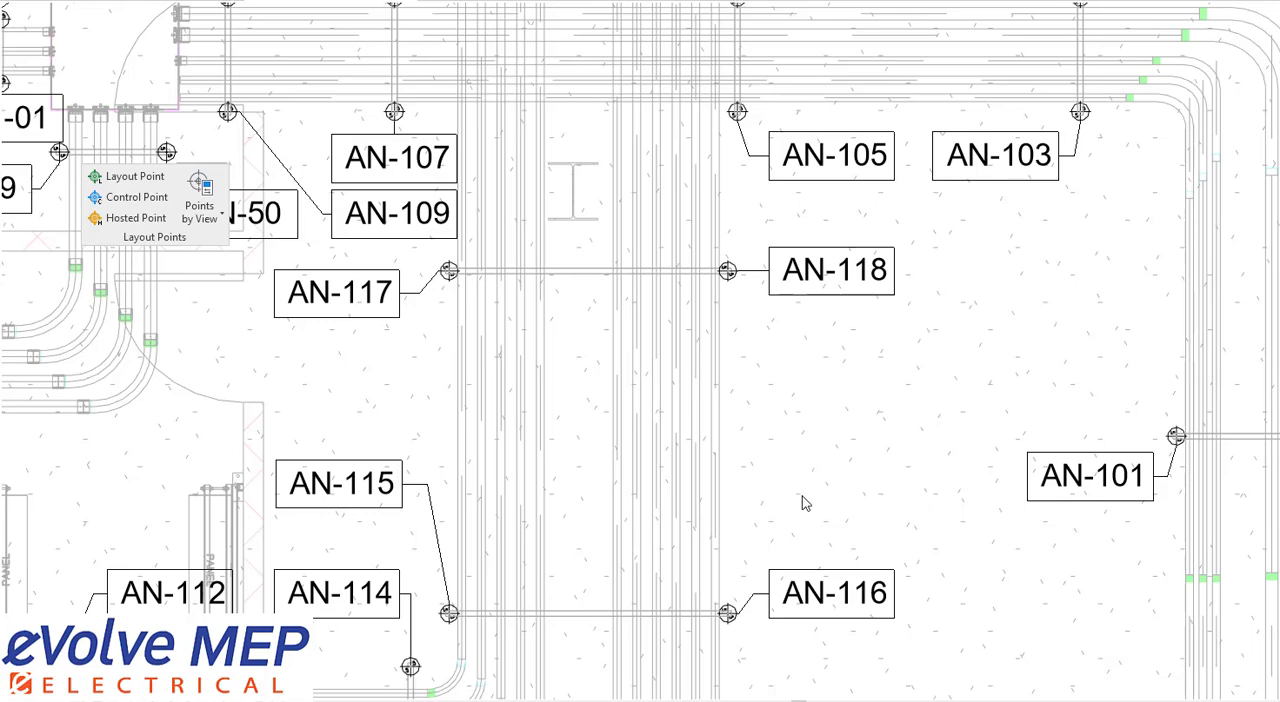
- Select all point groups and export them as CSV to Project Name_Level 01_CSV
click(199, 210)
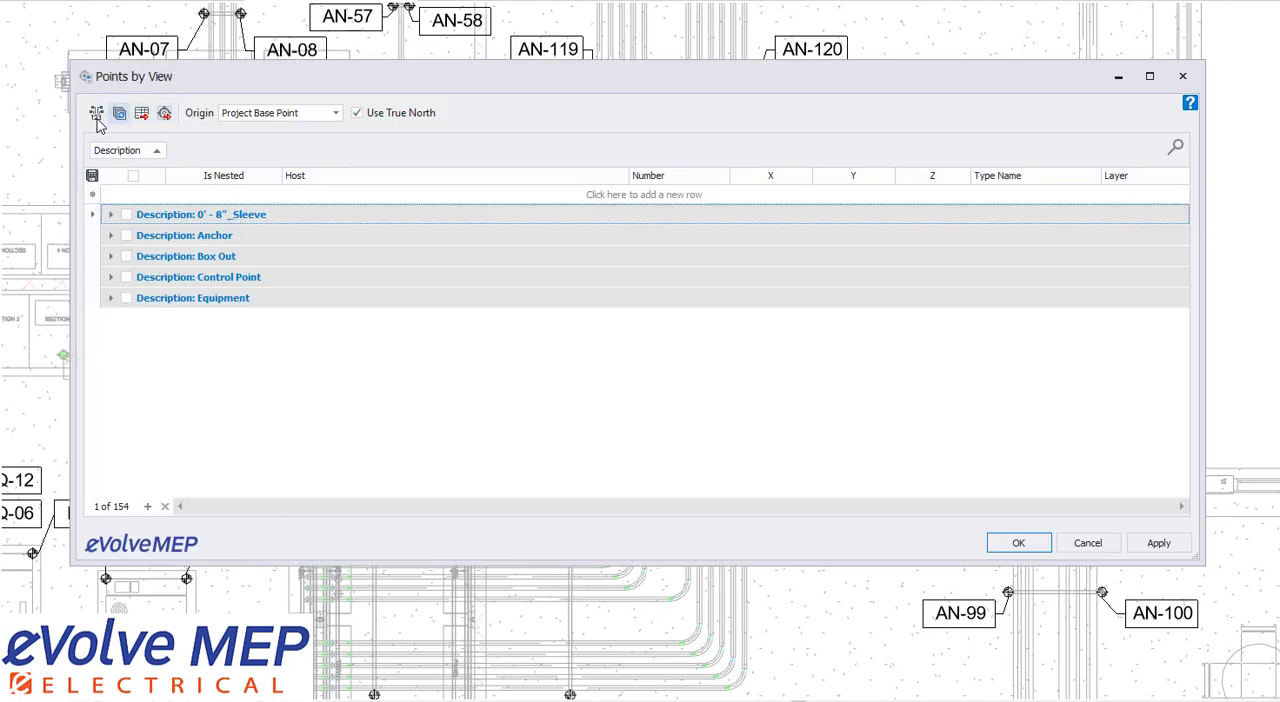
click(133, 176)
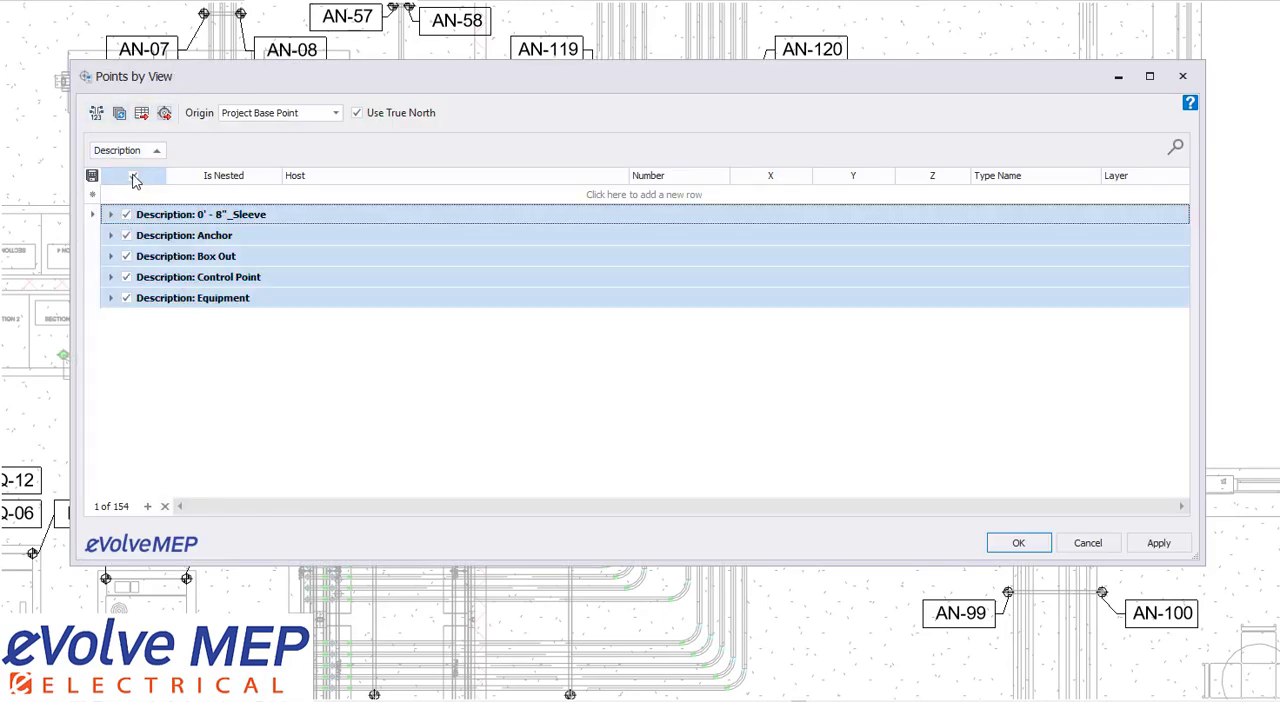
click(164, 112)
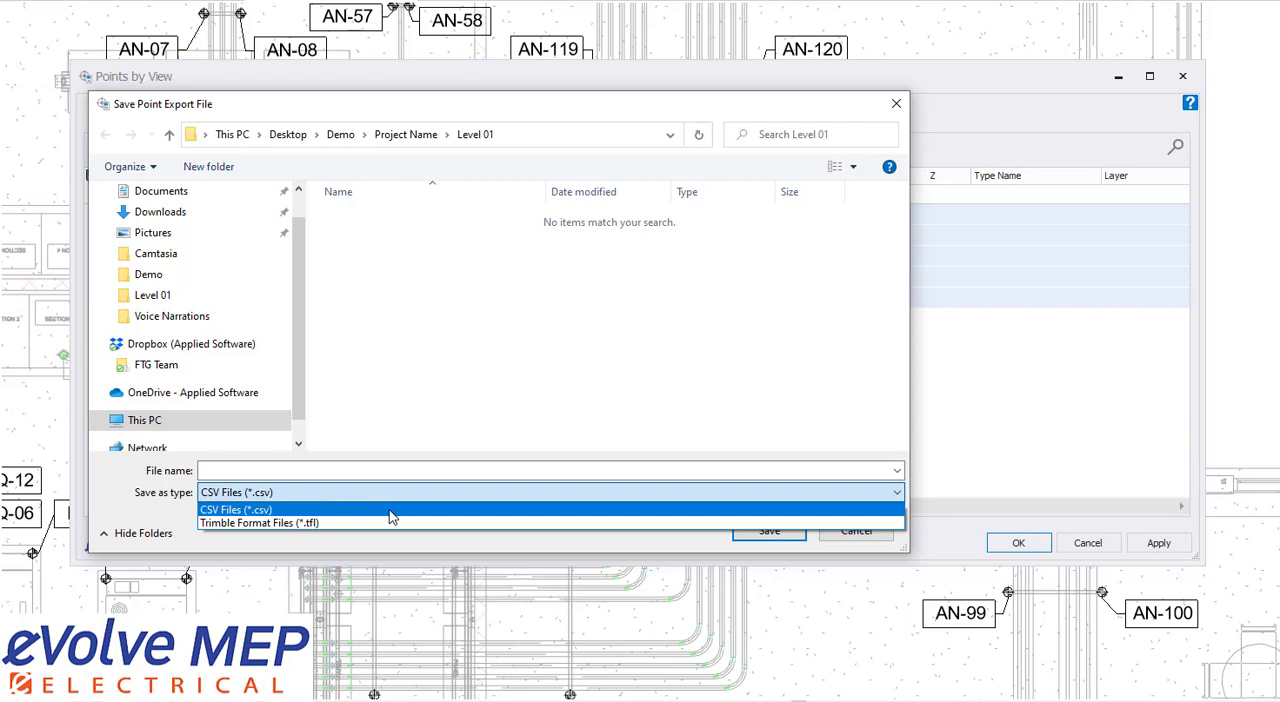
click(235, 509)
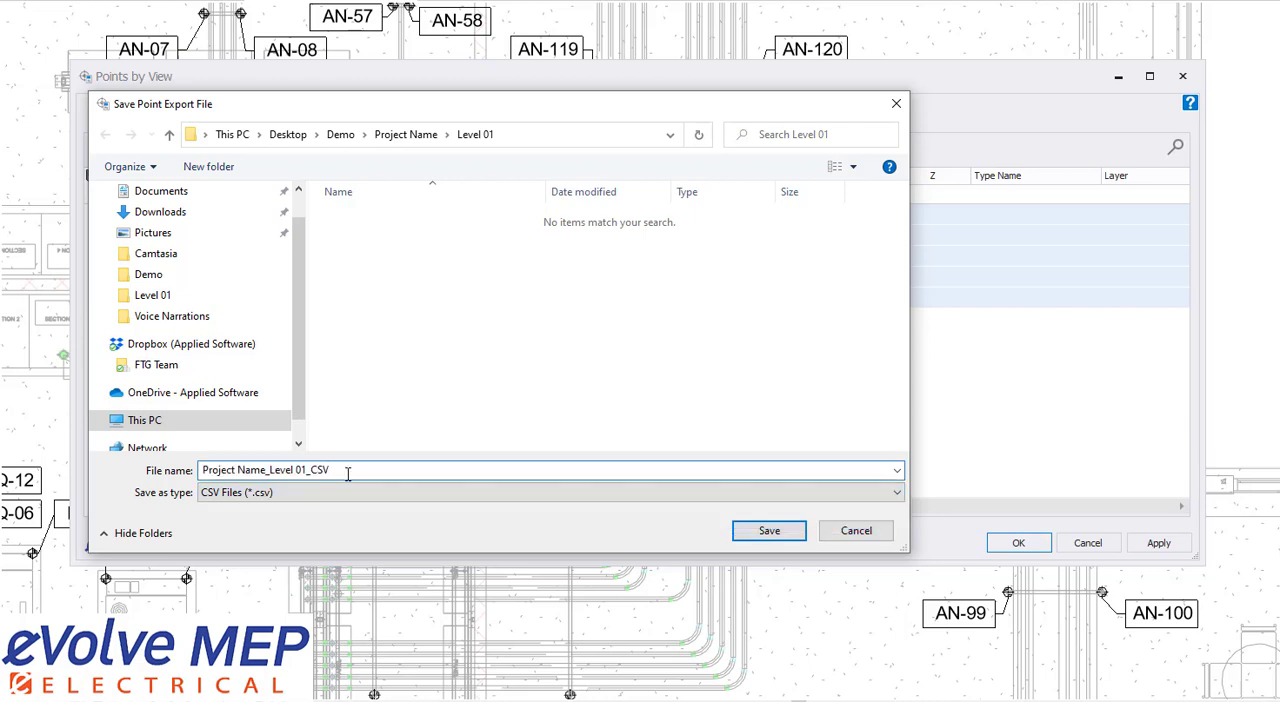
click(769, 530)
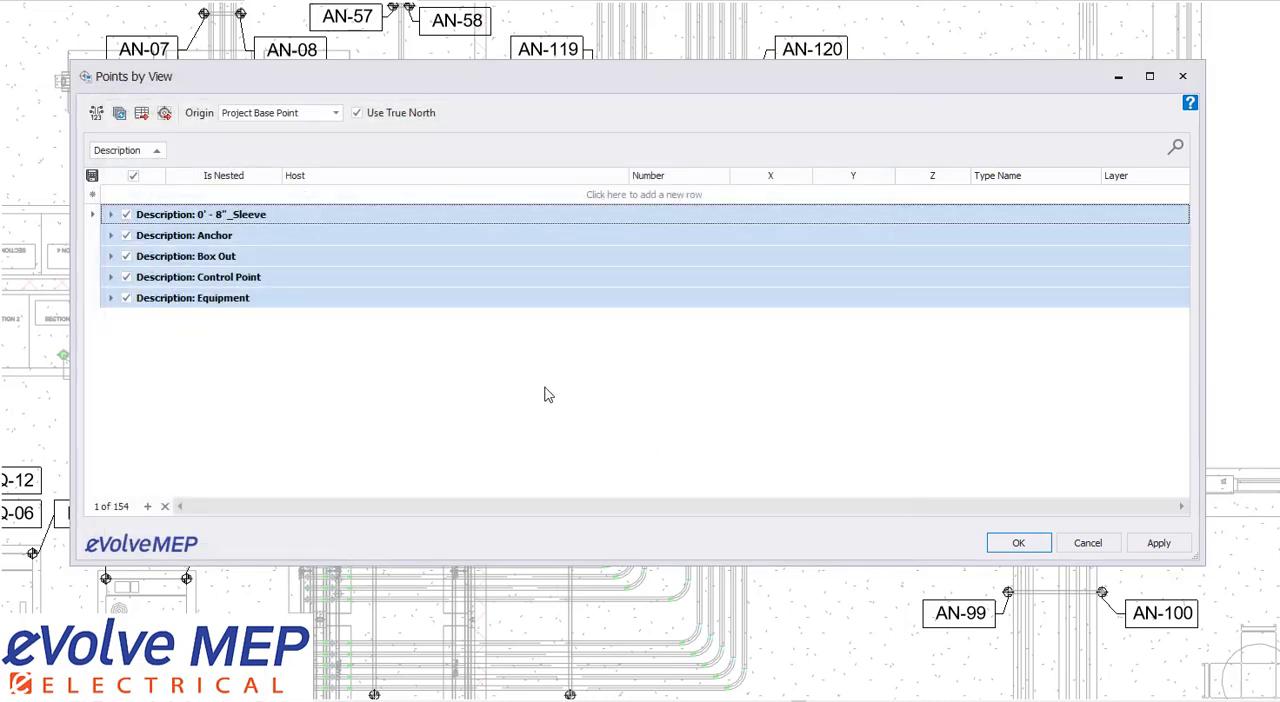